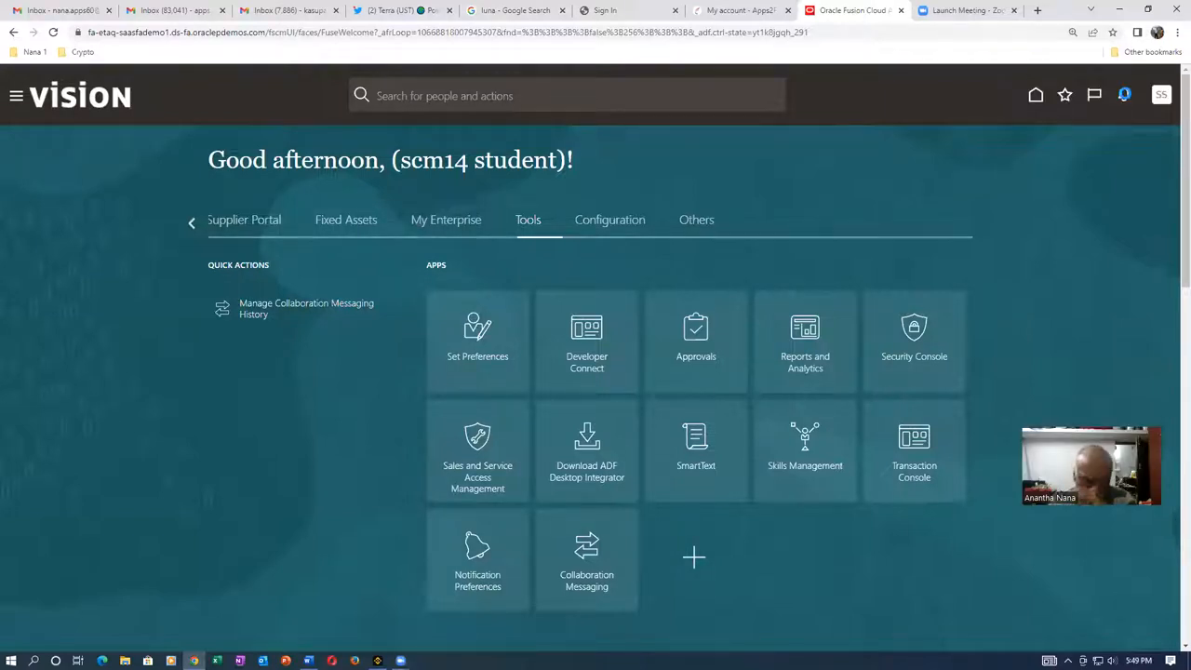
Show all notifications on the full Notifications page from the bell icon
{"action": "left_click", "coordinate": [1124, 95]}
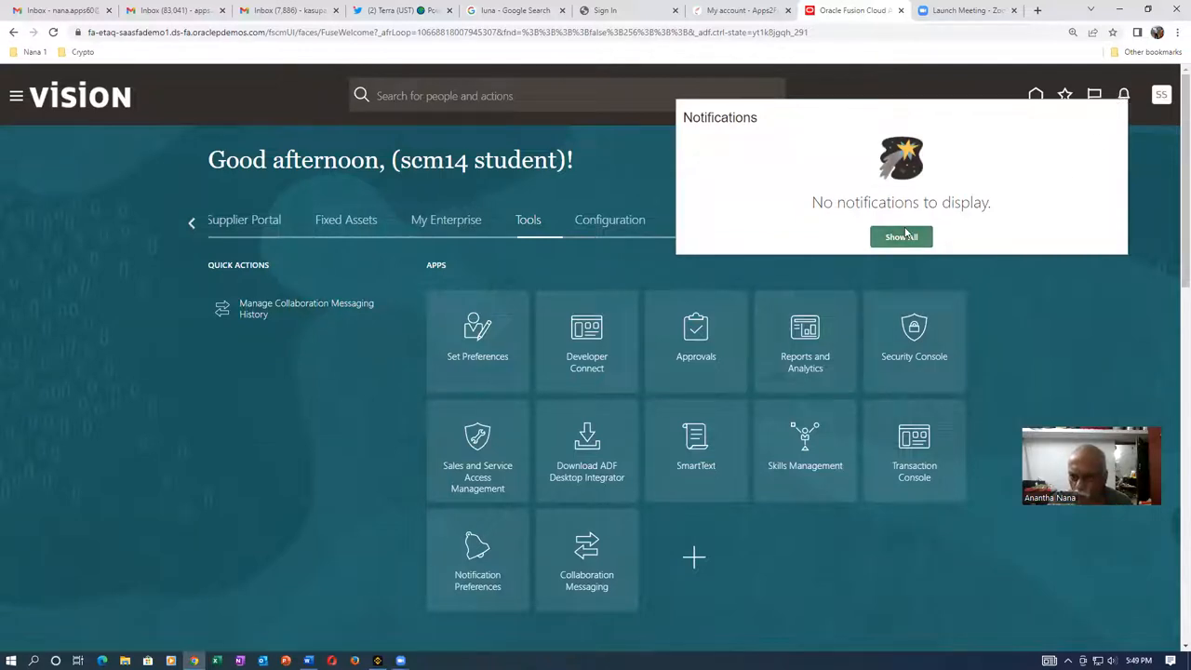
{"action": "left_click", "coordinate": [900, 236]}
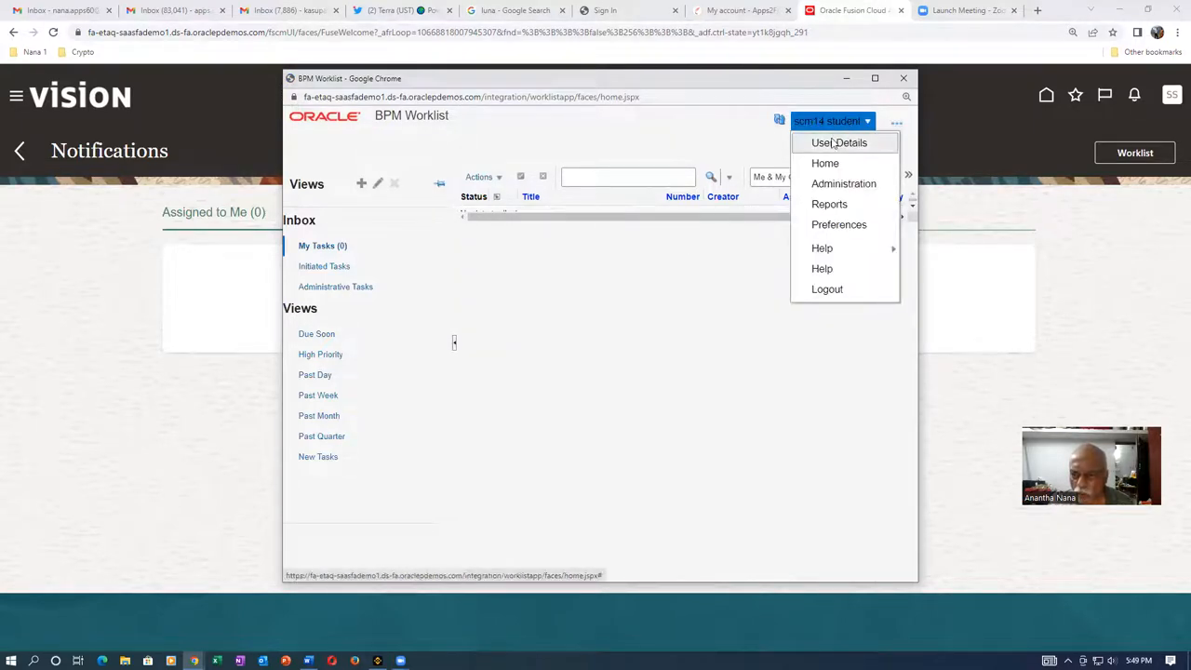
{"action": "mouse_move", "coordinate": [839, 223]}
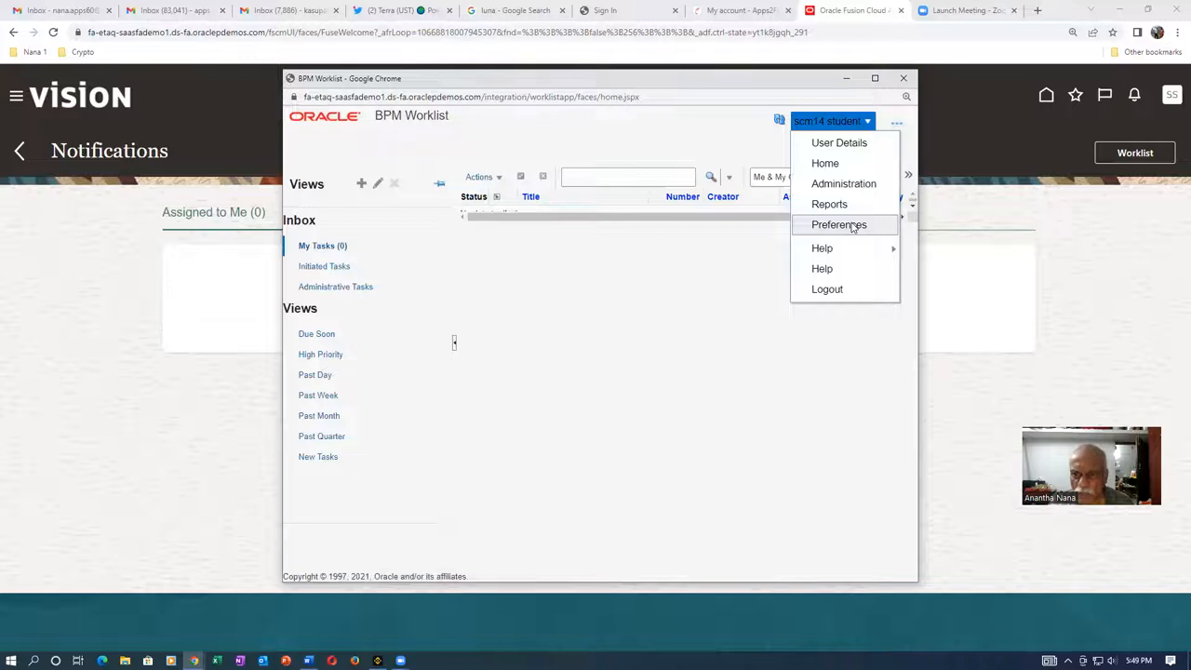
Go to the BPM Worklist Preferences from the user menu
{"action": "left_click", "coordinate": [837, 223]}
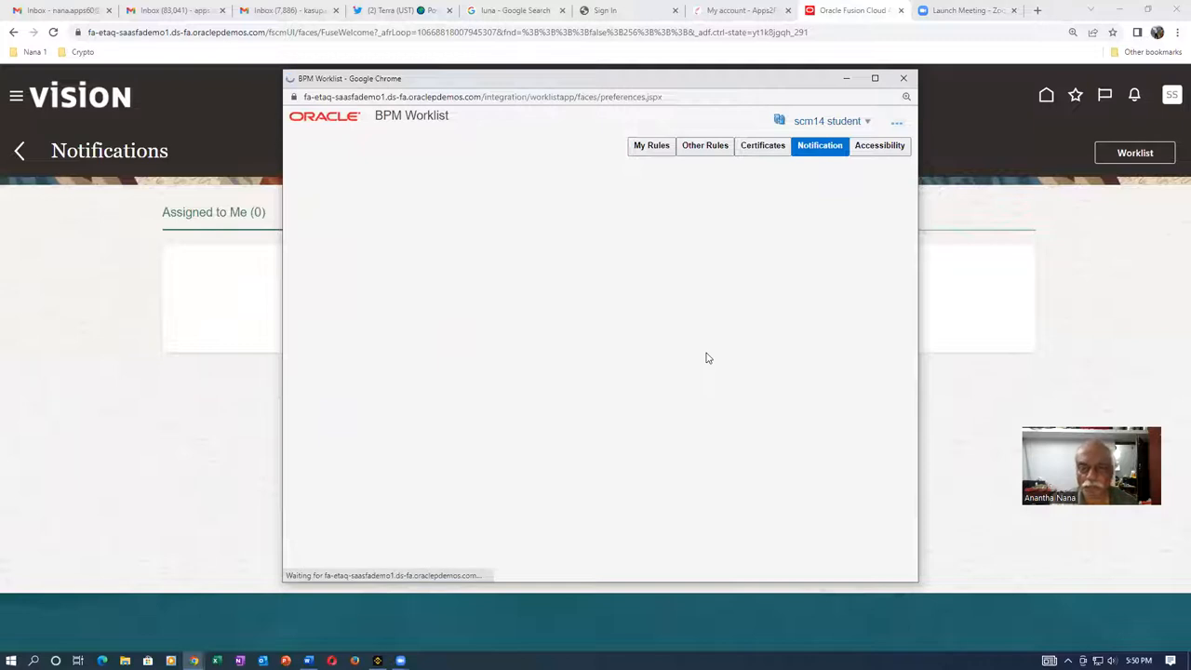
{"action": "mouse_move", "coordinate": [699, 357]}
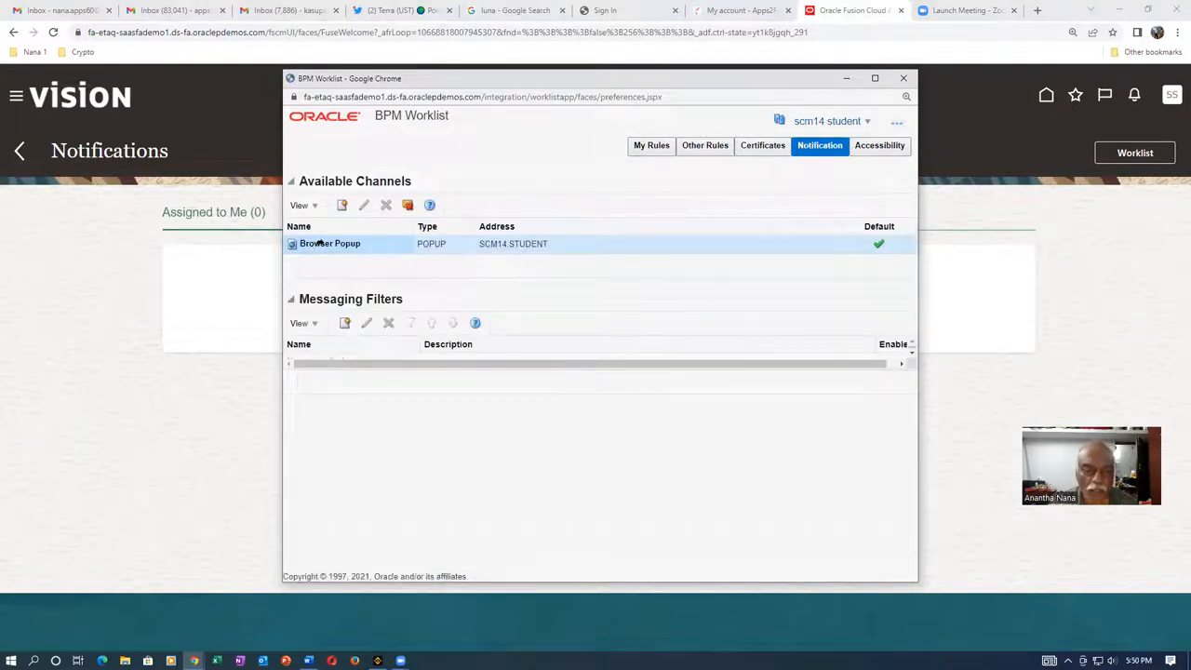
{"action": "mouse_move", "coordinate": [573, 246]}
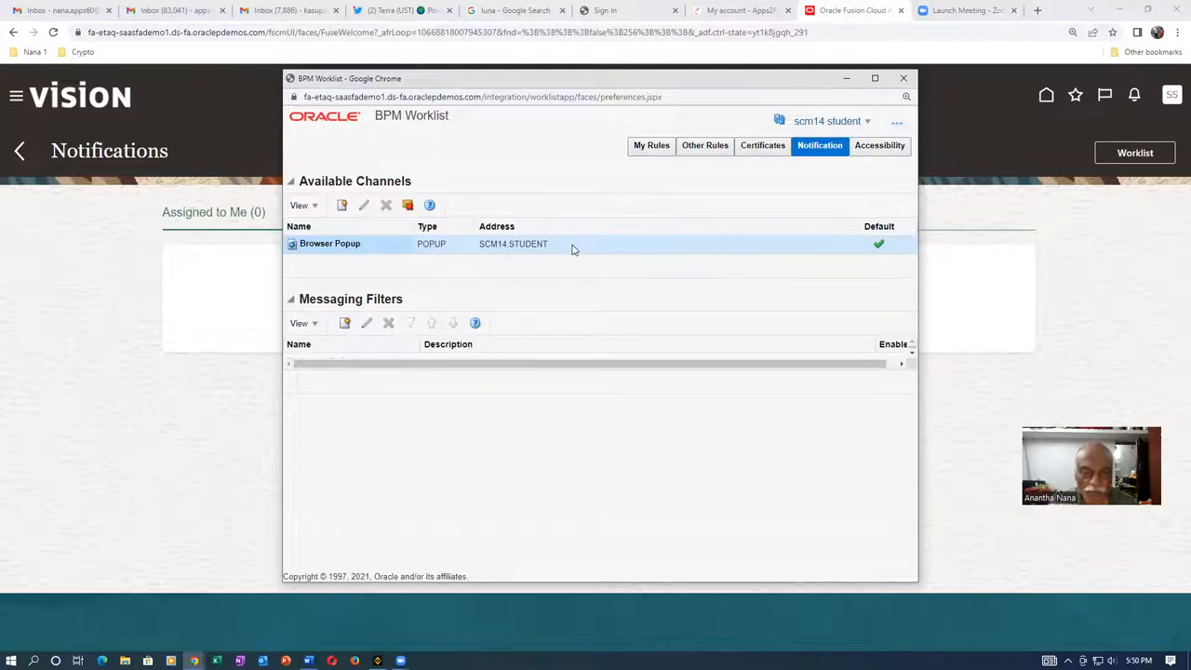
{"action": "mouse_move", "coordinate": [568, 249]}
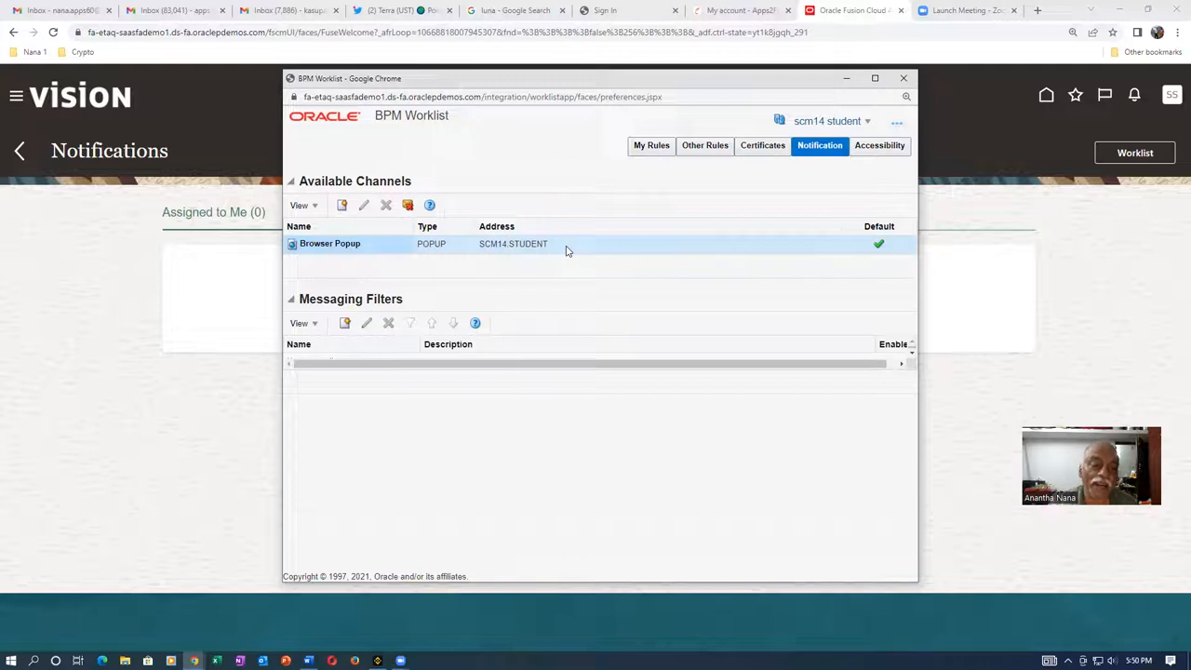
{"action": "mouse_move", "coordinate": [340, 264]}
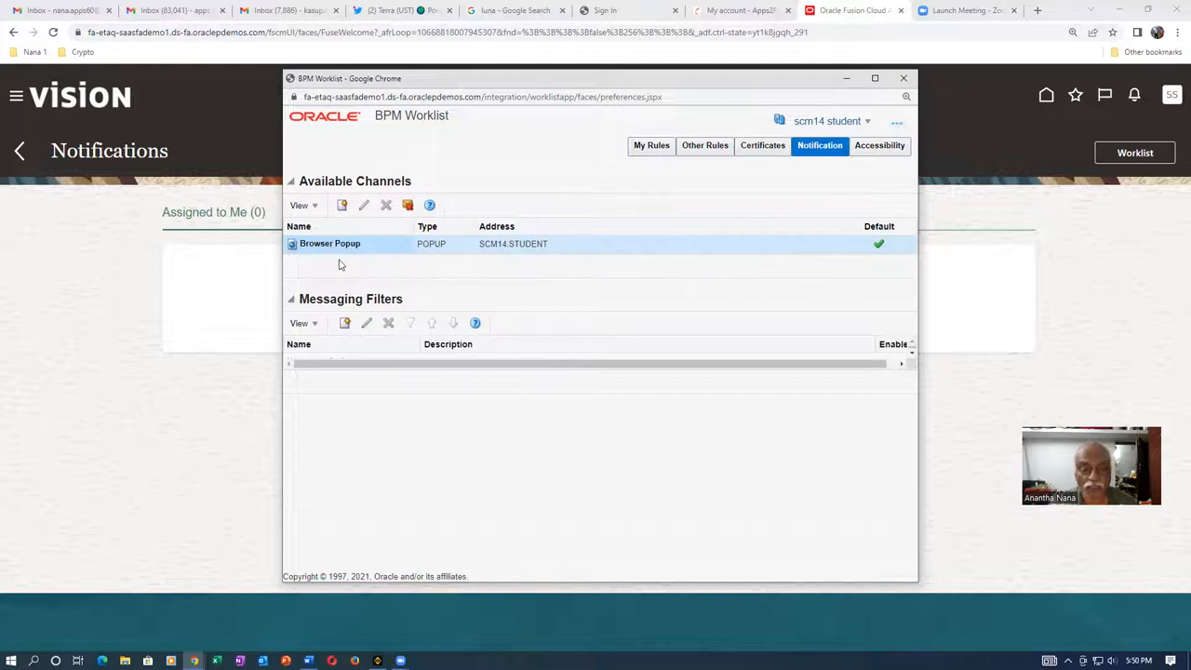
{"action": "mouse_move", "coordinate": [685, 264]}
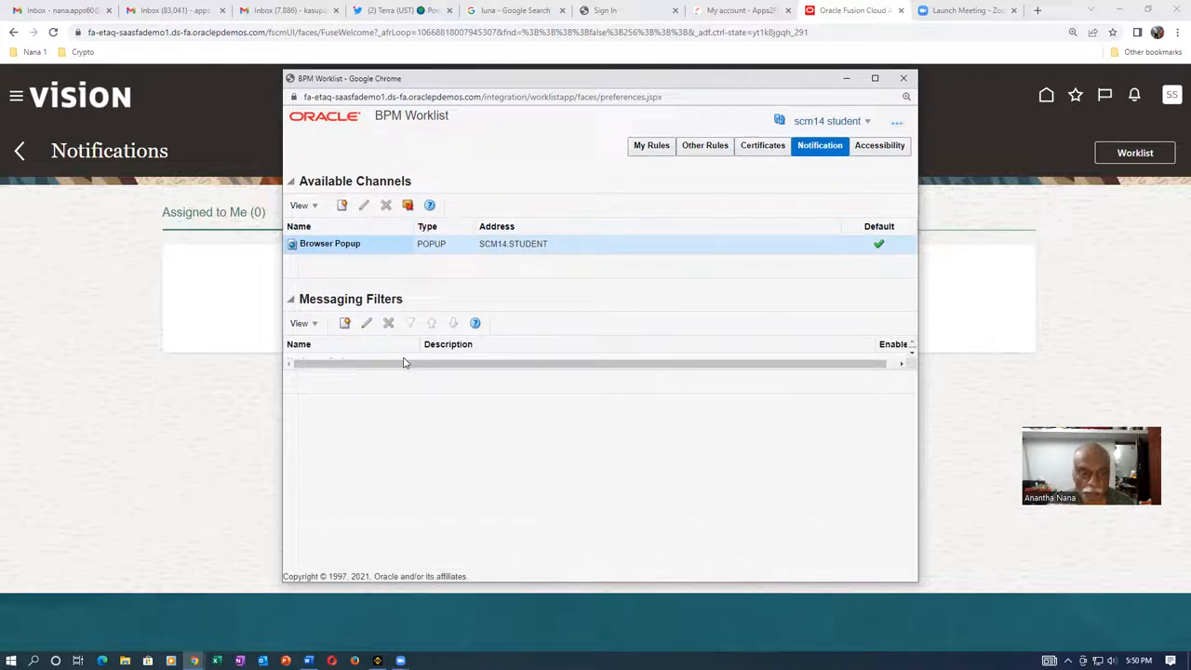
{"action": "mouse_move", "coordinate": [342, 205]}
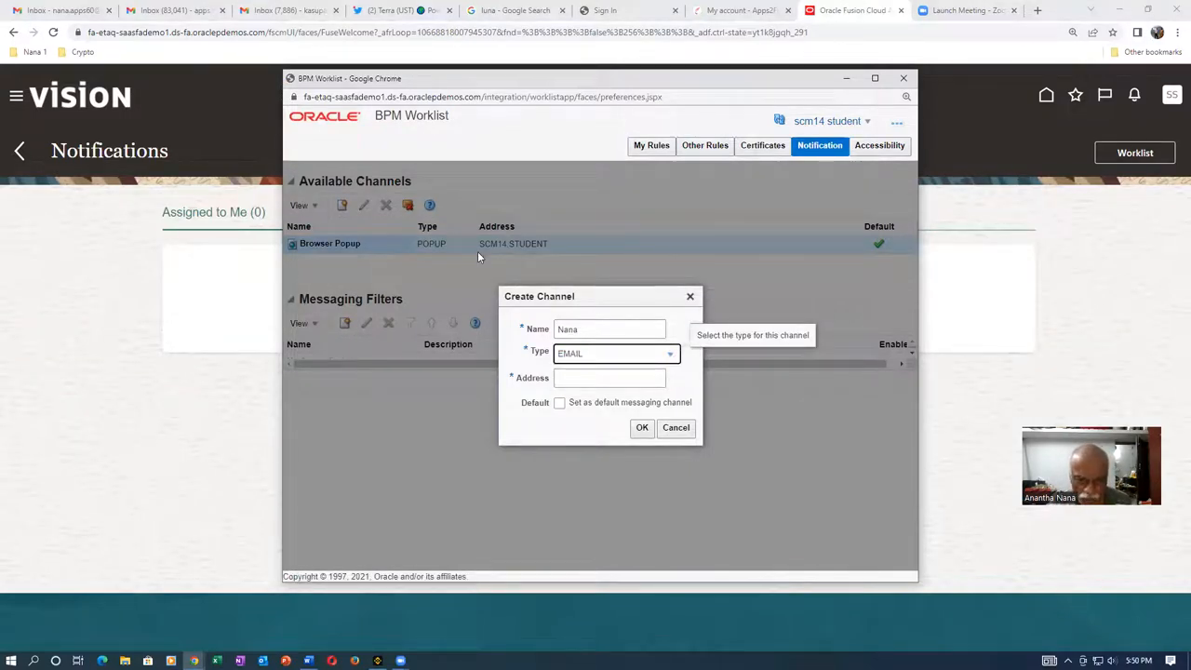
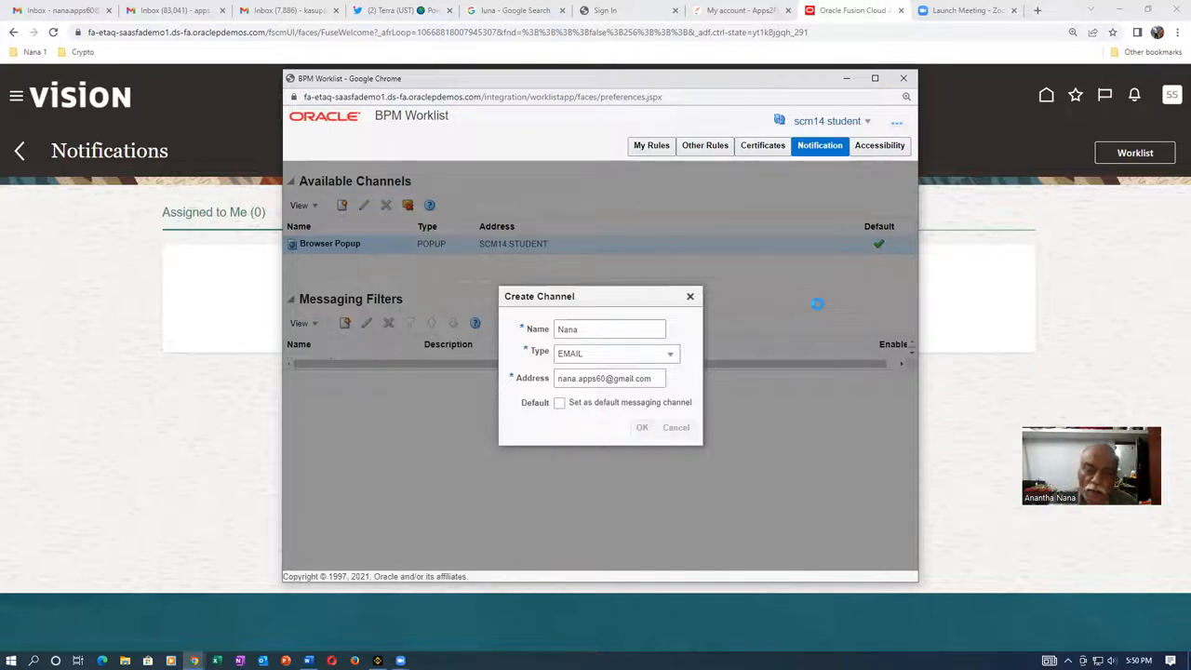
Create a notification channel named 'nana' of type EMAIL and save it
{"action": "left_click", "coordinate": [640, 426]}
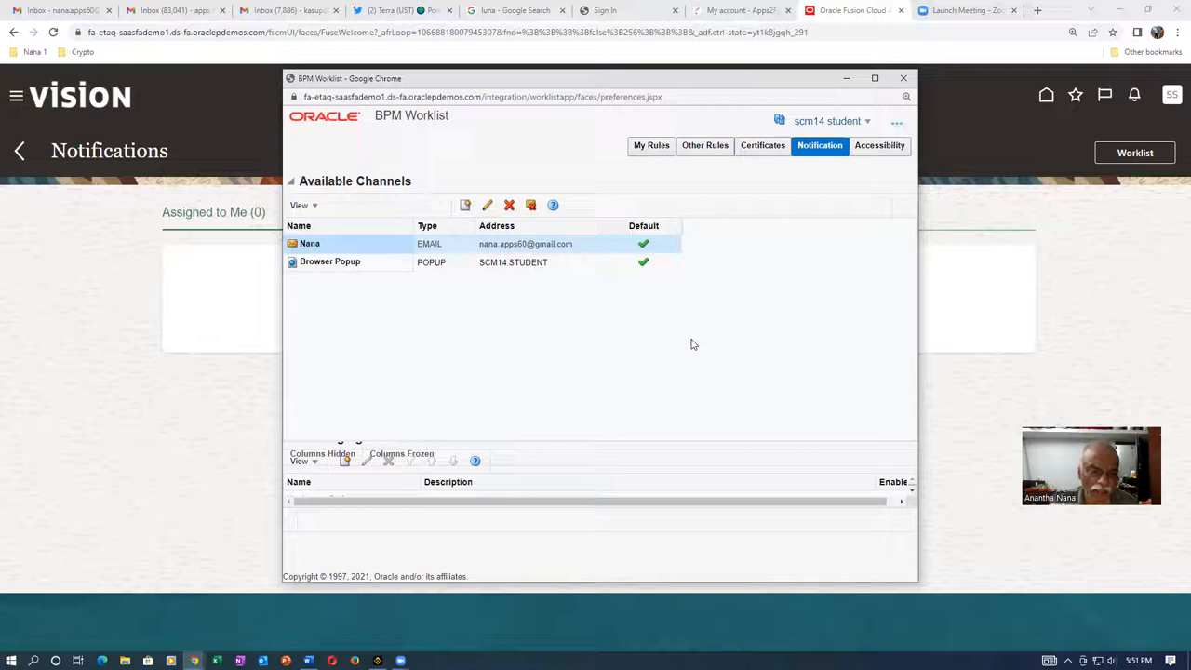
{"action": "mouse_move", "coordinate": [513, 297]}
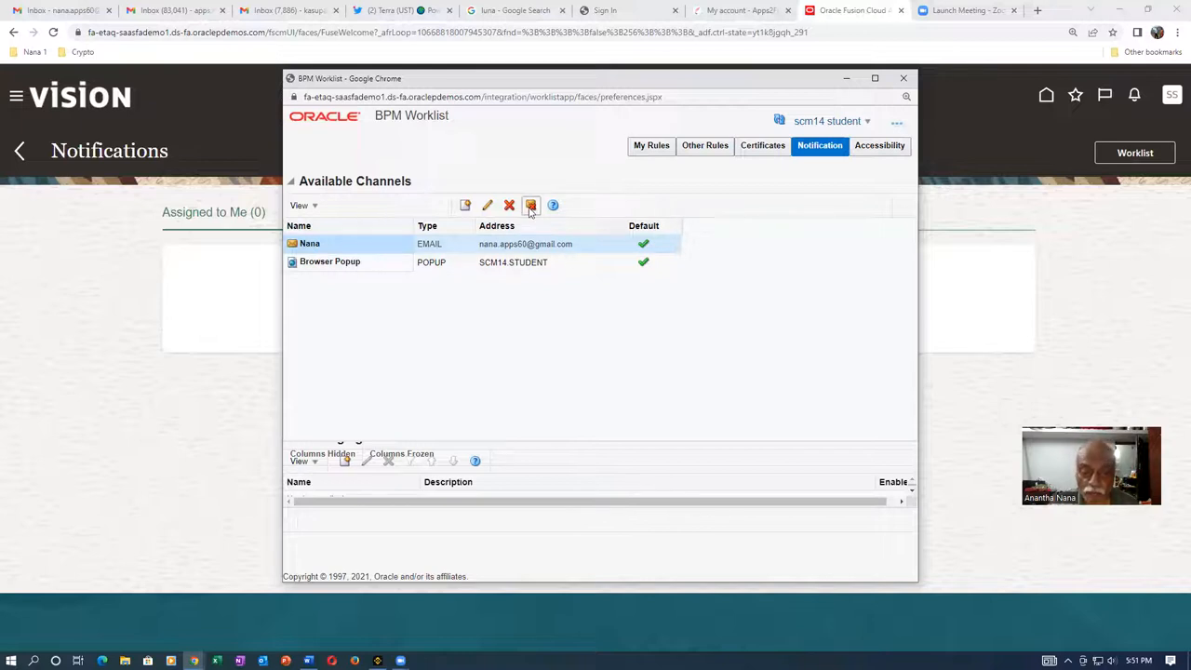
{"action": "mouse_move", "coordinate": [532, 205]}
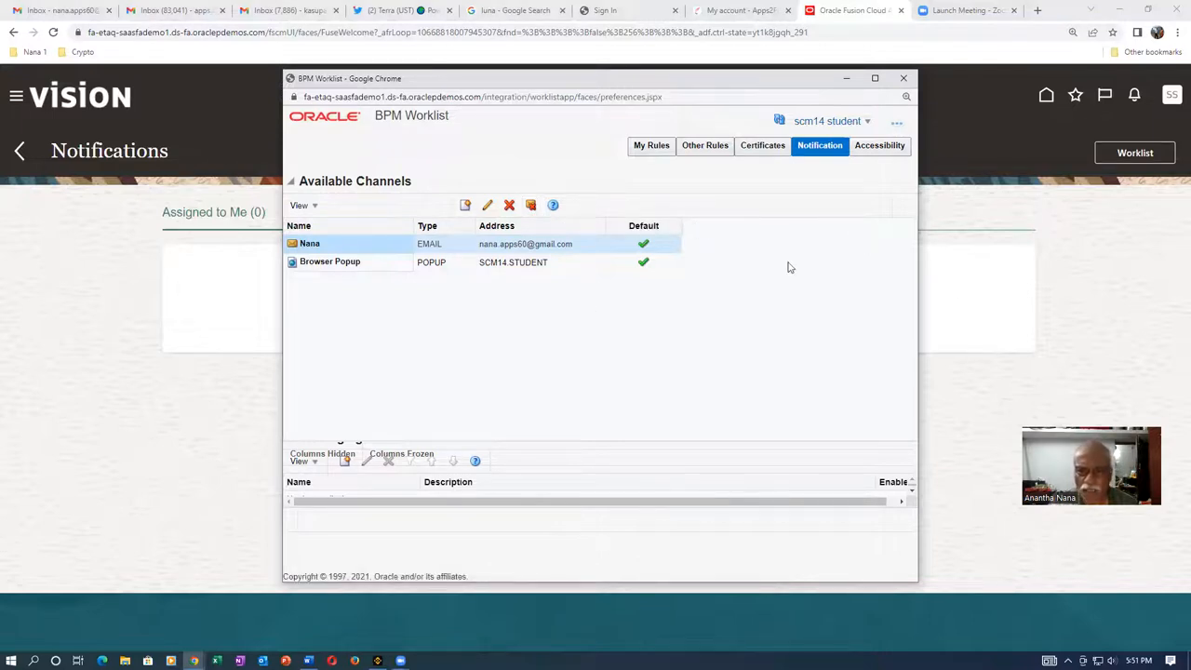
{"action": "mouse_move", "coordinate": [777, 345]}
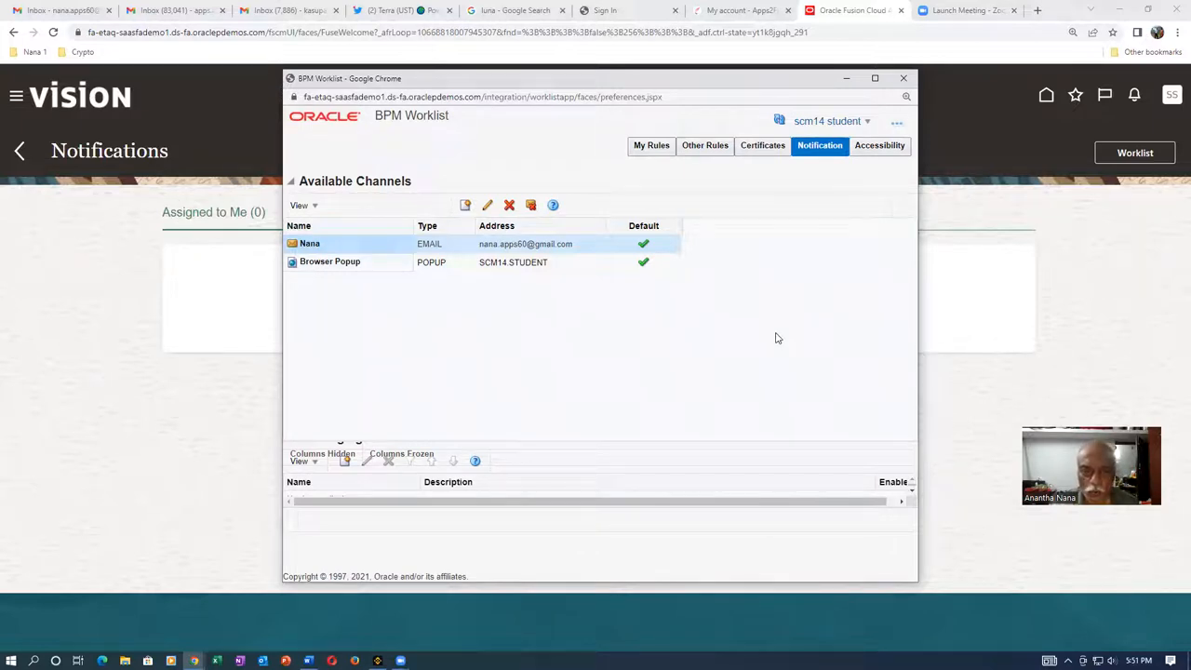
{"action": "mouse_move", "coordinate": [654, 296]}
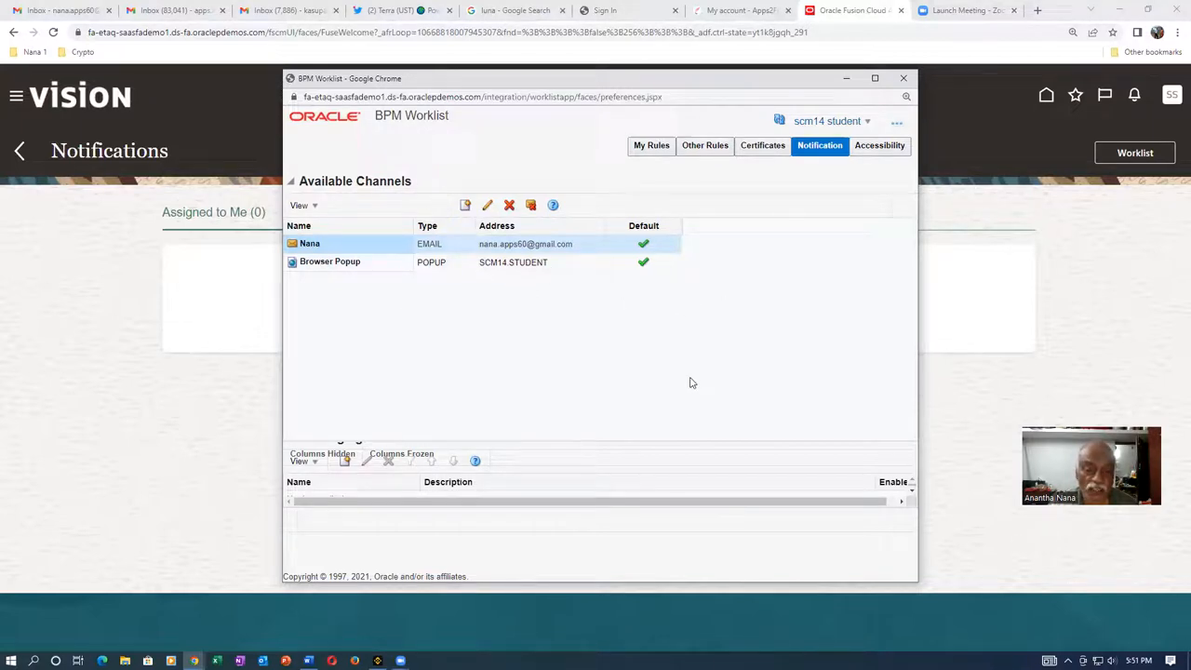
{"action": "mouse_move", "coordinate": [651, 286]}
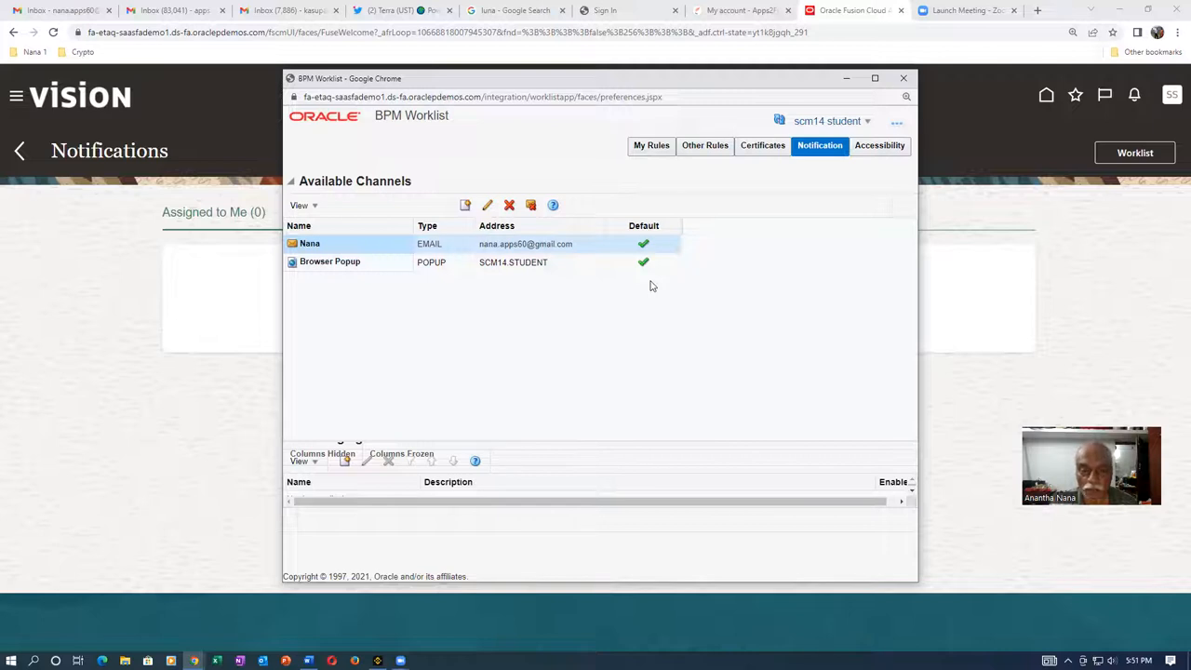
{"action": "mouse_move", "coordinate": [515, 145]}
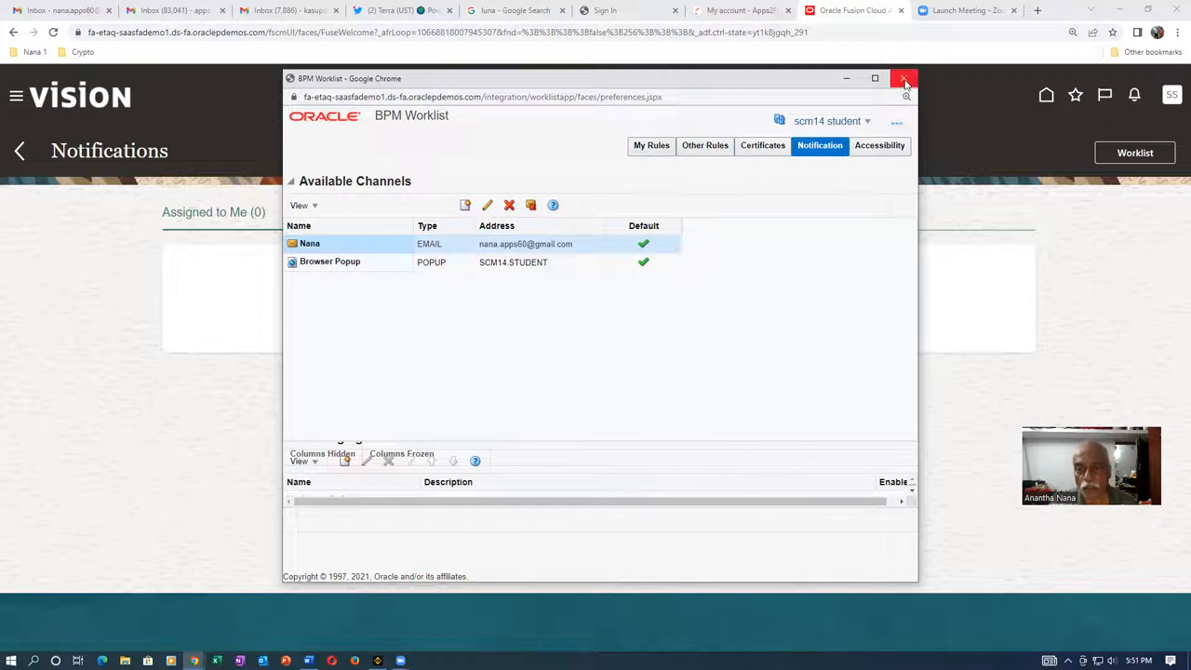
{"action": "mouse_move", "coordinate": [550, 257]}
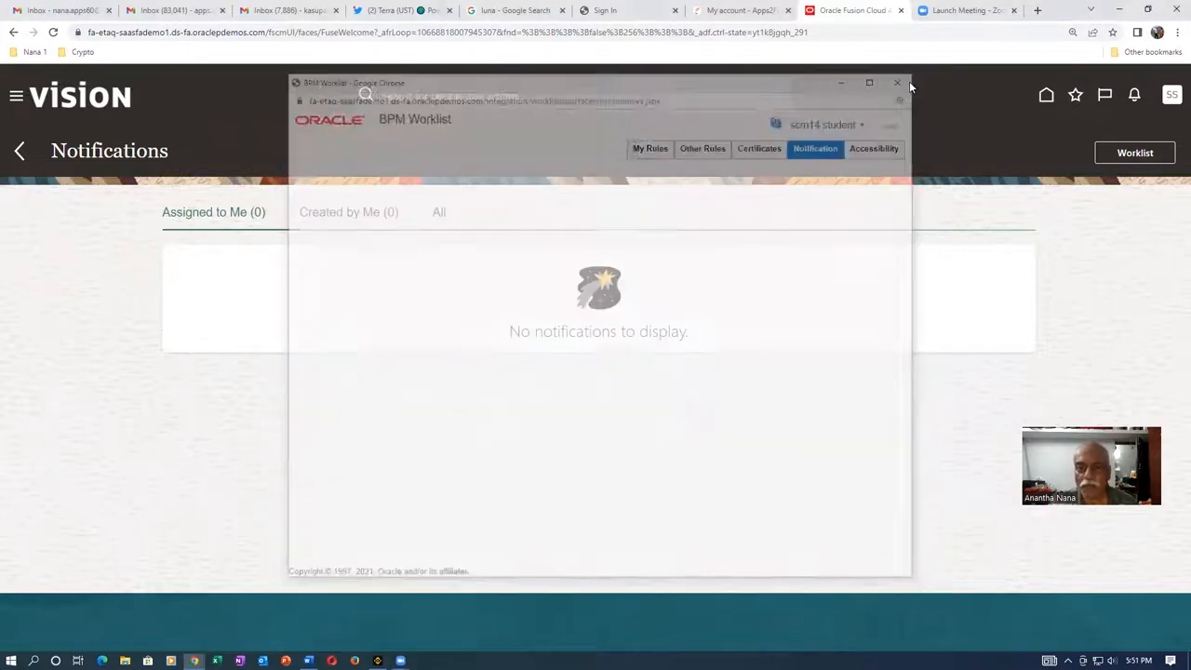
Close the BPM Worklist popup window
{"action": "left_click", "coordinate": [967, 11]}
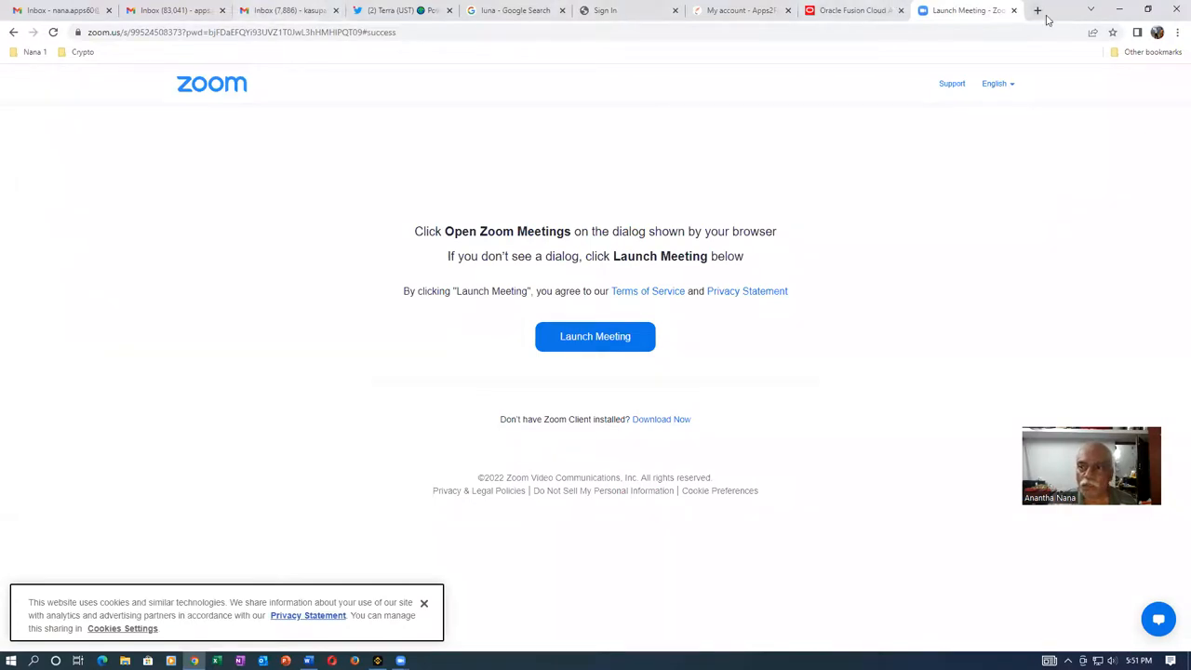
Go to oraclenana.com/invpo and browse down the training page
{"action": "type", "text": "o"}
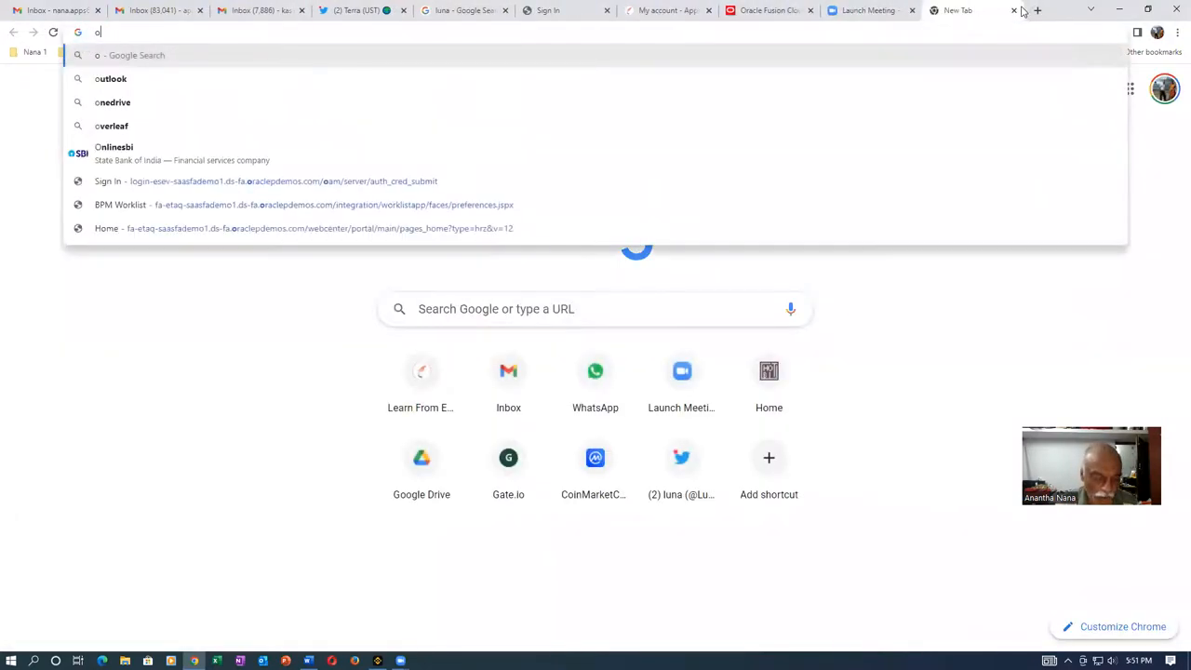
{"action": "type", "text": "raclenana.com"}
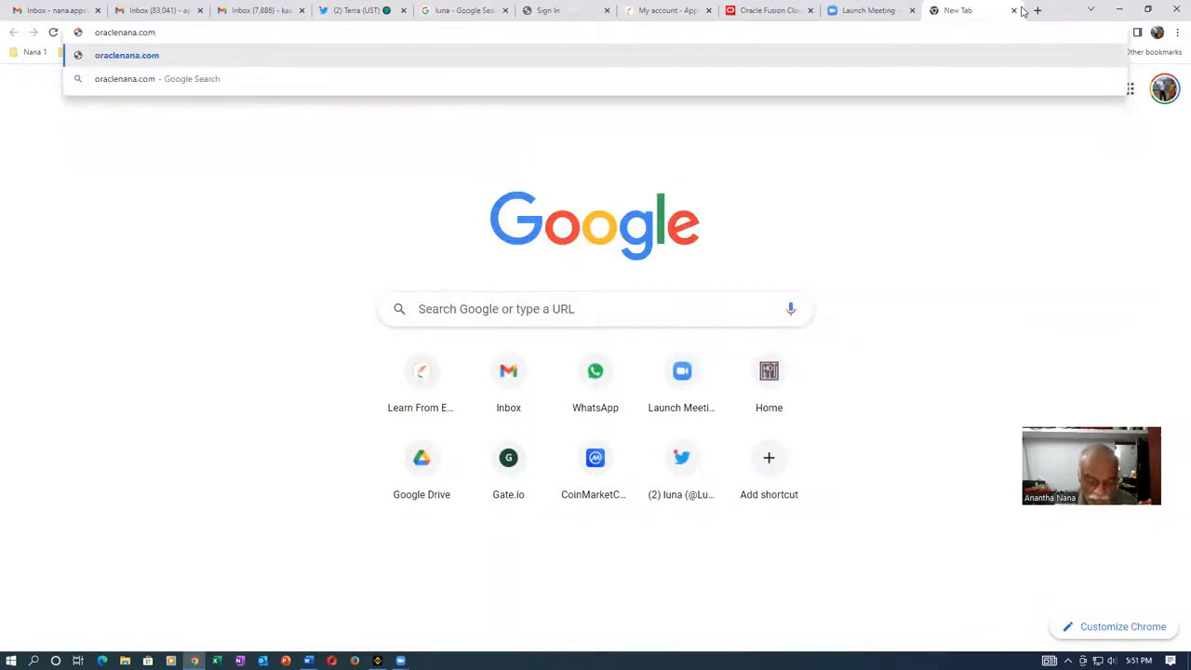
{"action": "type", "text": "/invpo"}
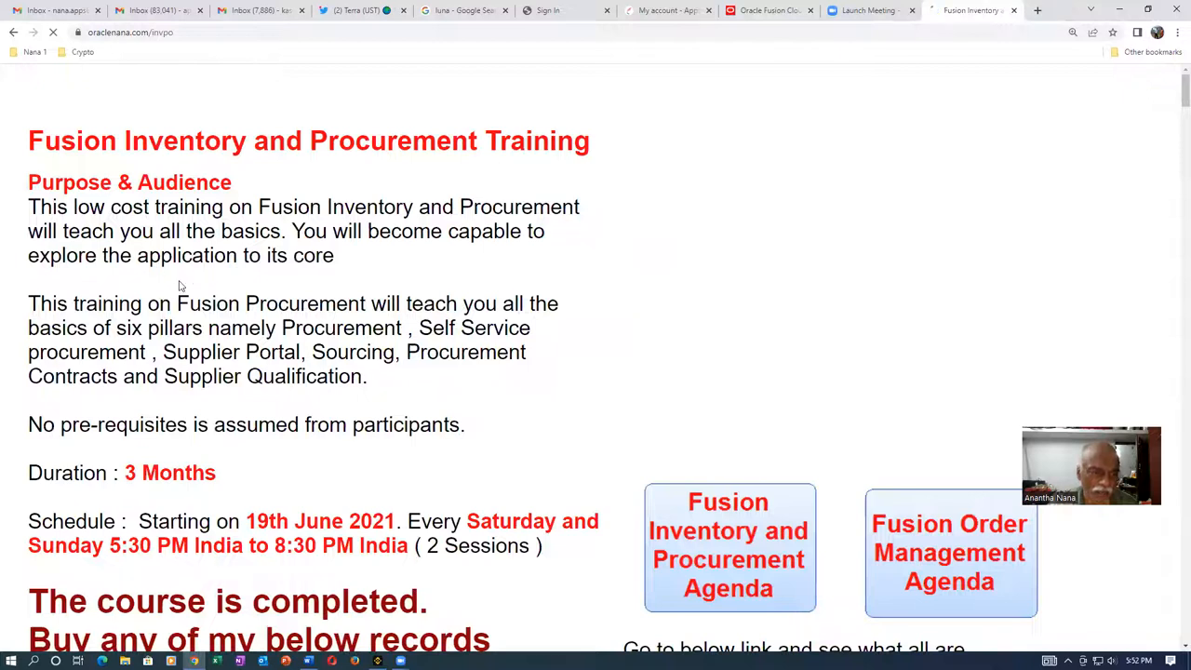
{"action": "scroll", "scroll_direction": "down", "scroll_amount": 3}
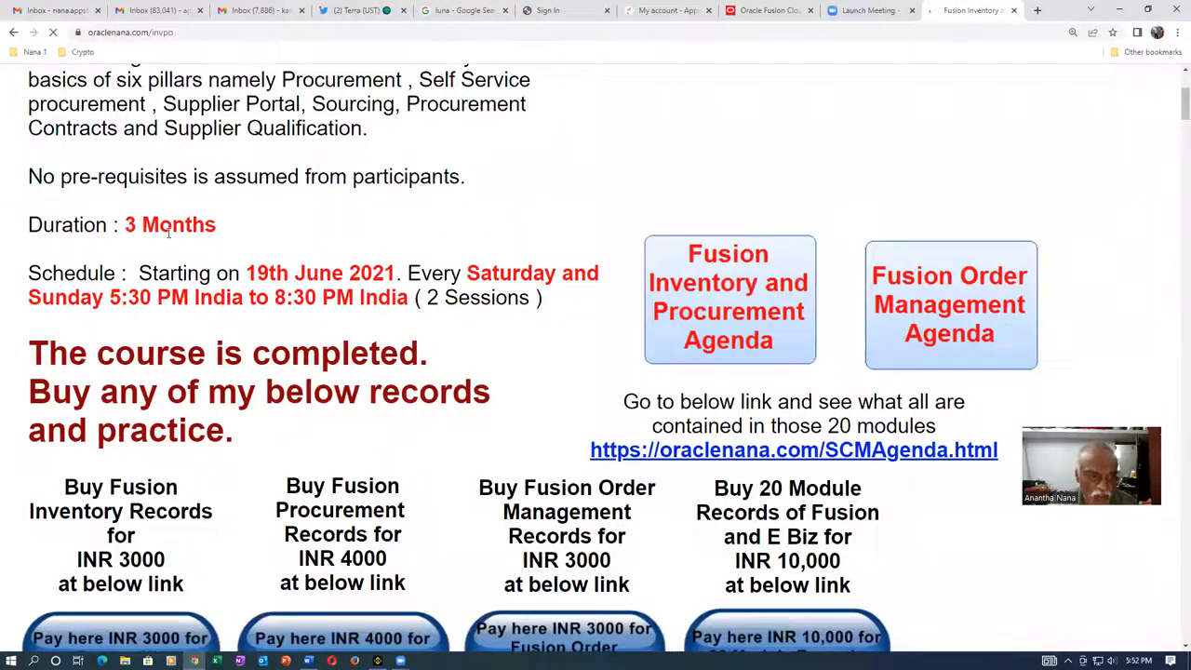
{"action": "mouse_move", "coordinate": [486, 361]}
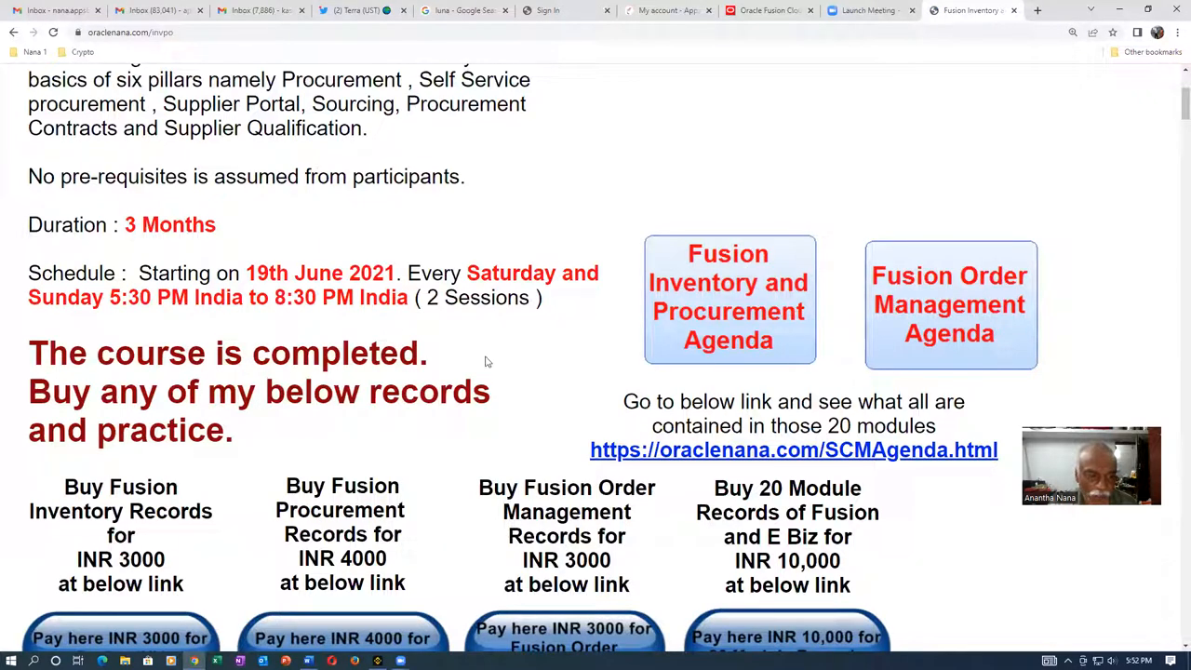
{"action": "scroll", "scroll_direction": "down", "scroll_amount": 3}
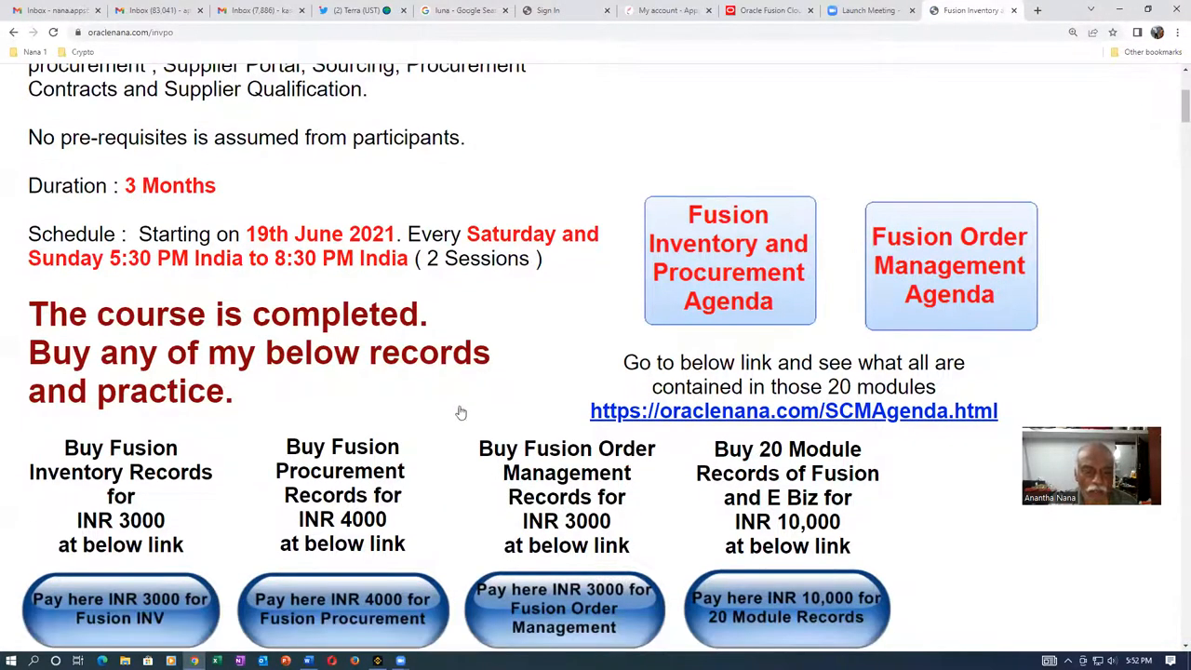
{"action": "scroll", "scroll_direction": "down", "scroll_amount": 3}
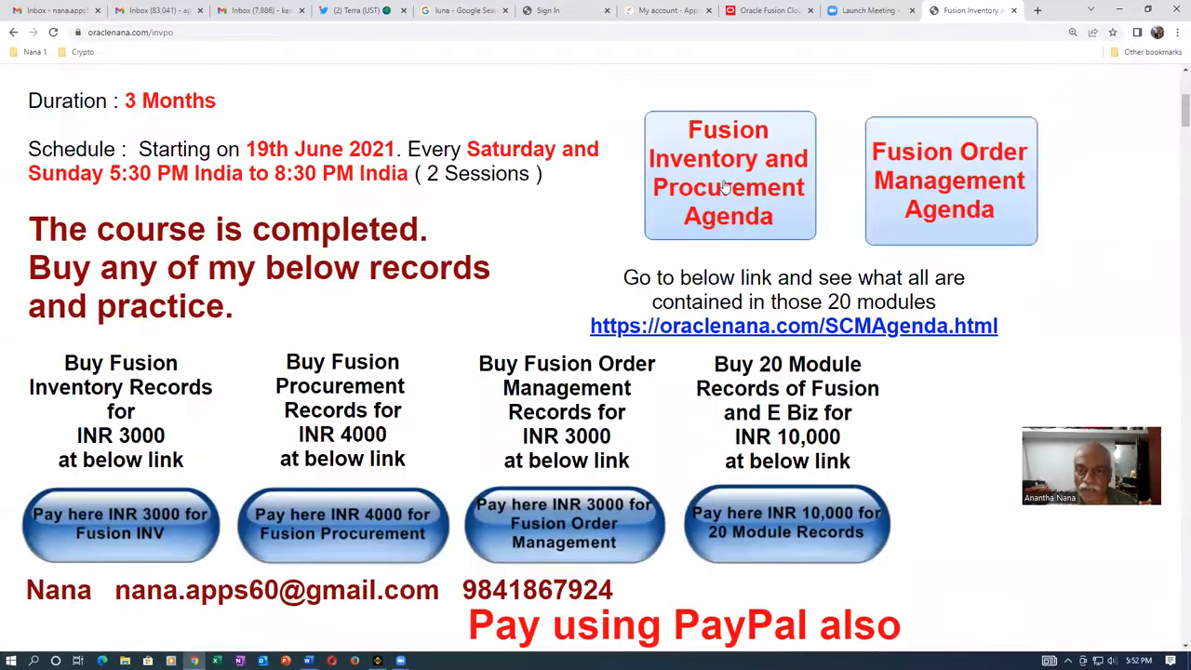
{"action": "mouse_move", "coordinate": [923, 195]}
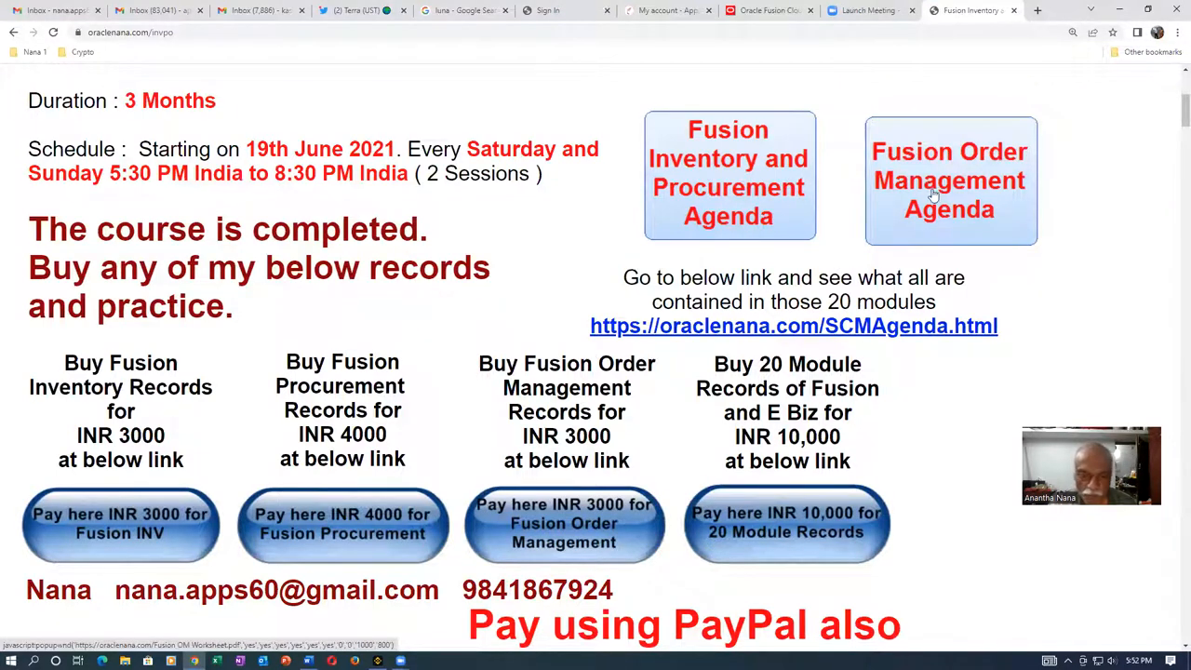
{"action": "mouse_move", "coordinate": [375, 447]}
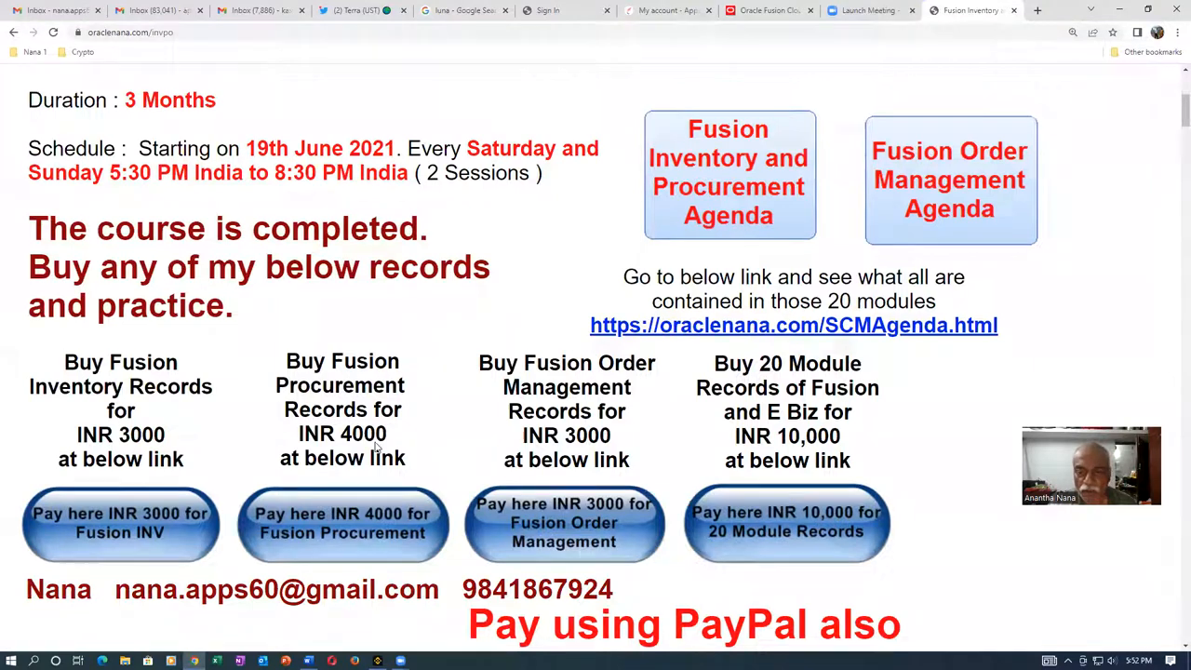
{"action": "scroll", "scroll_direction": "down", "scroll_amount": 3}
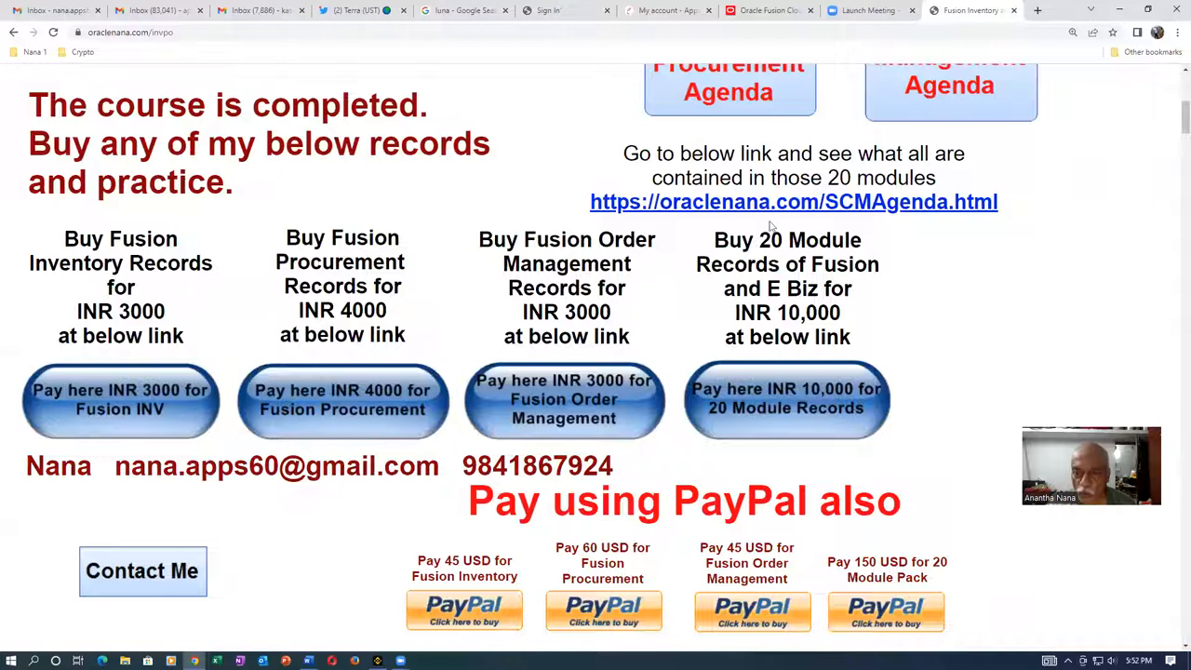
Follow the SCMAgenda.html link to the page listing the module agenda
{"action": "left_click", "coordinate": [792, 201]}
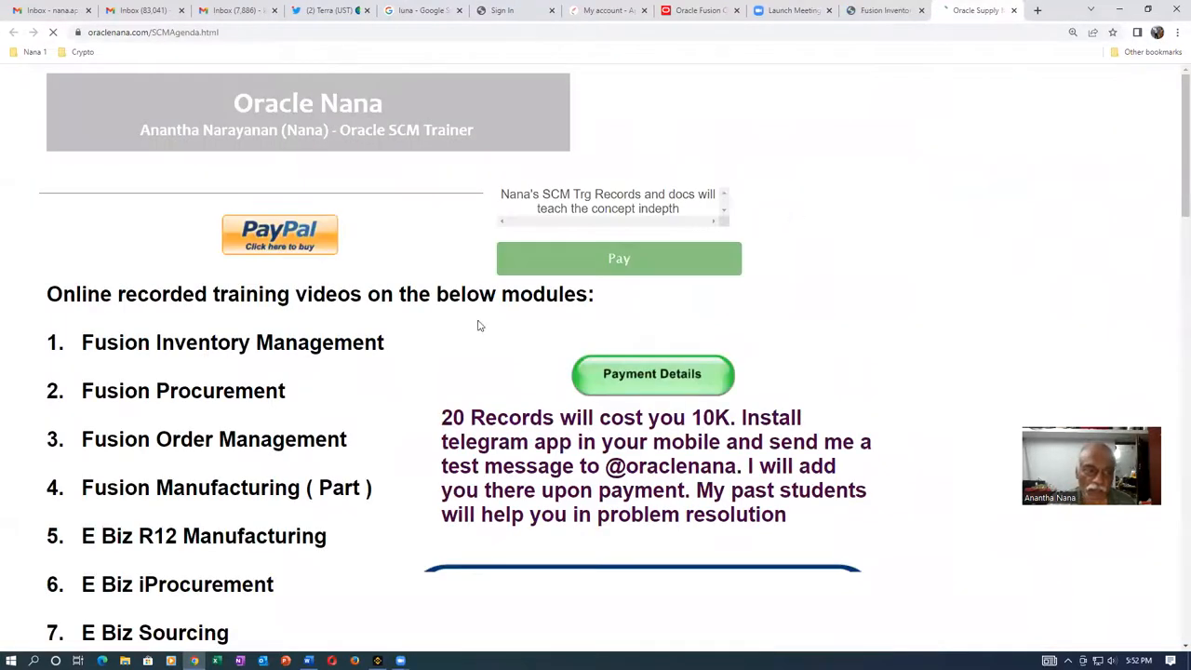
Browse the agenda page and highlight the note about getting records and docs
{"action": "scroll", "scroll_direction": "down", "scroll_amount": 3}
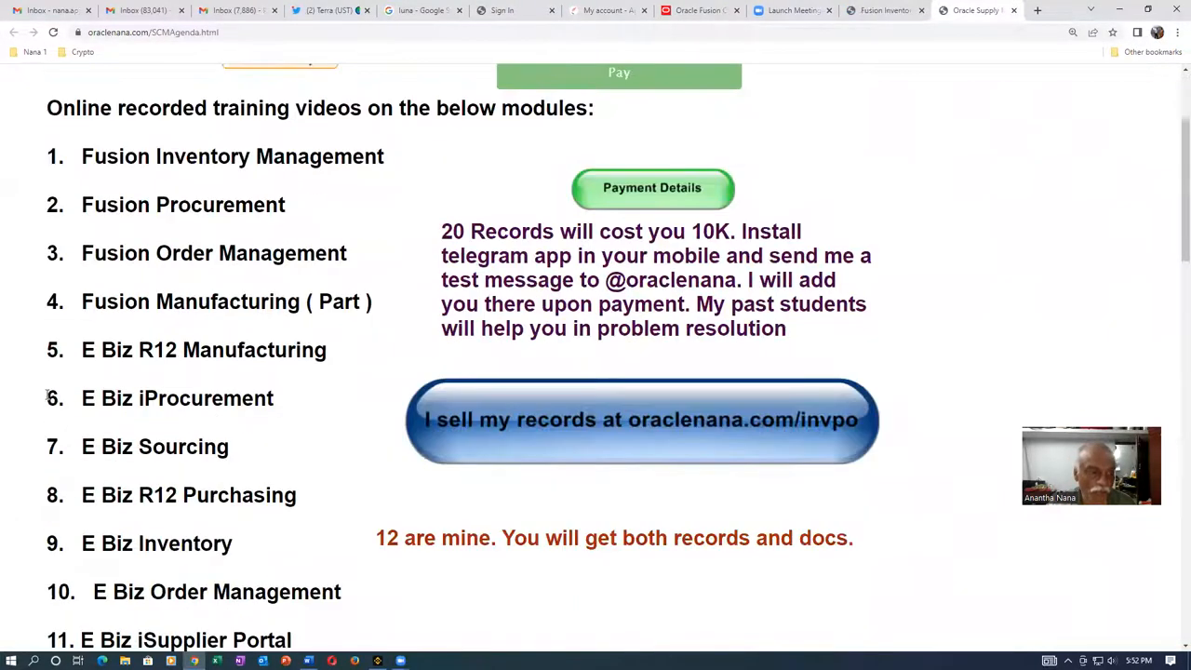
{"action": "scroll", "scroll_direction": "down", "scroll_amount": 3}
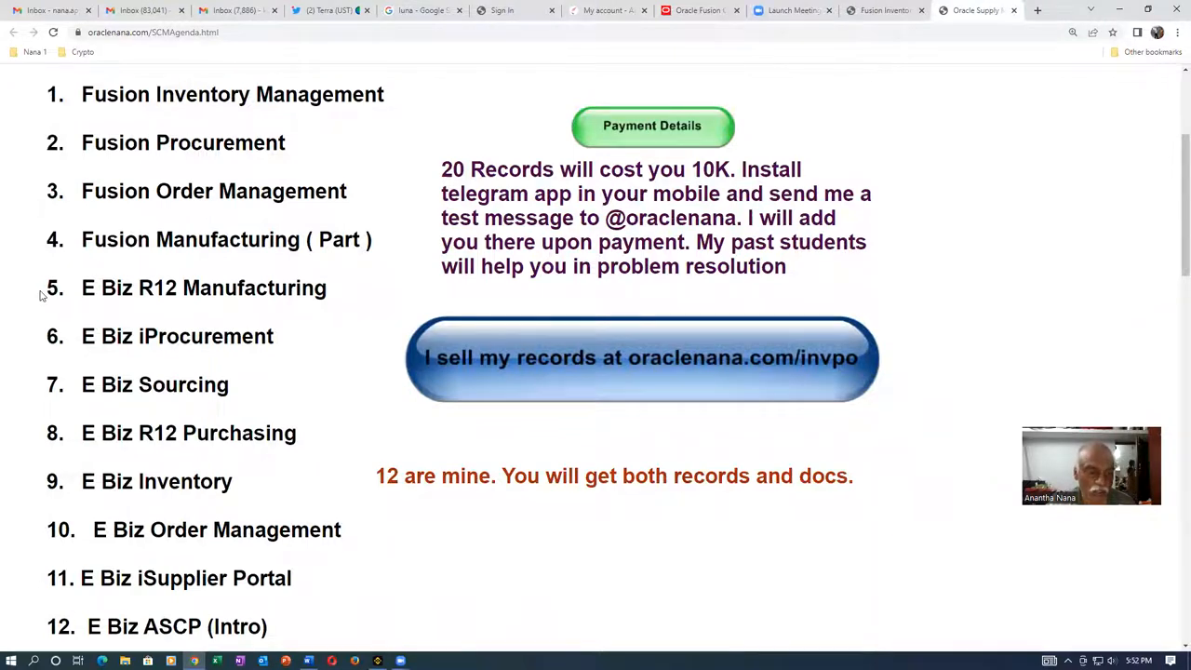
{"action": "left_click_drag", "start_coordinate": [584, 476], "coordinate": [848, 476]}
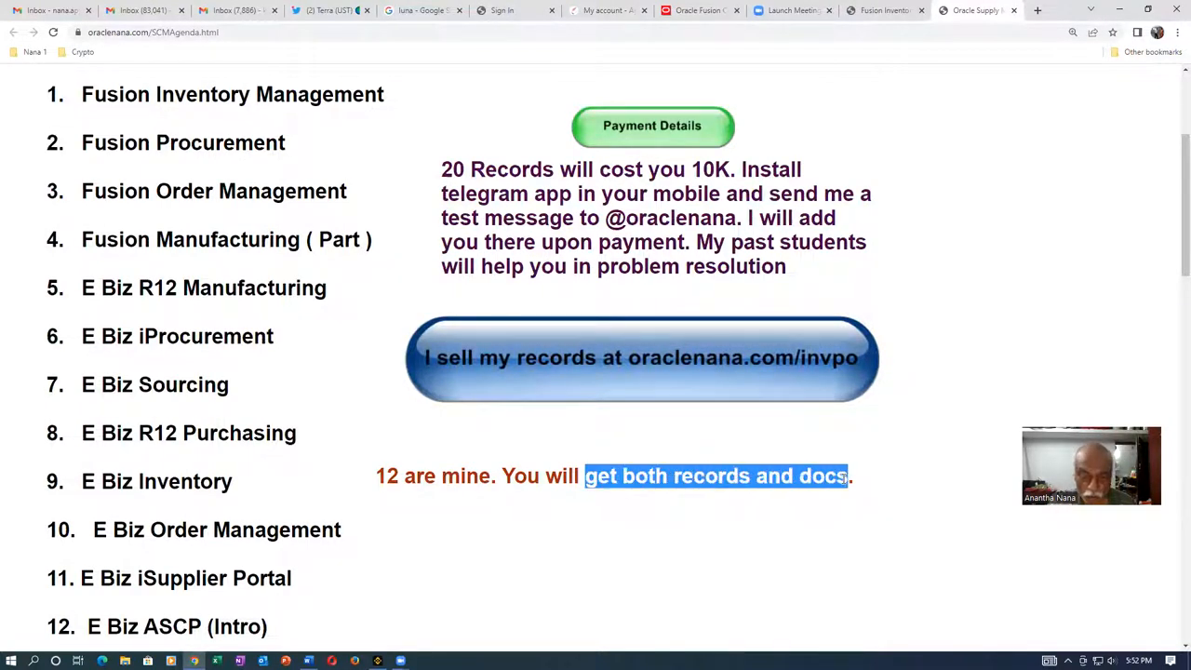
{"action": "scroll", "scroll_direction": "down", "scroll_amount": 3}
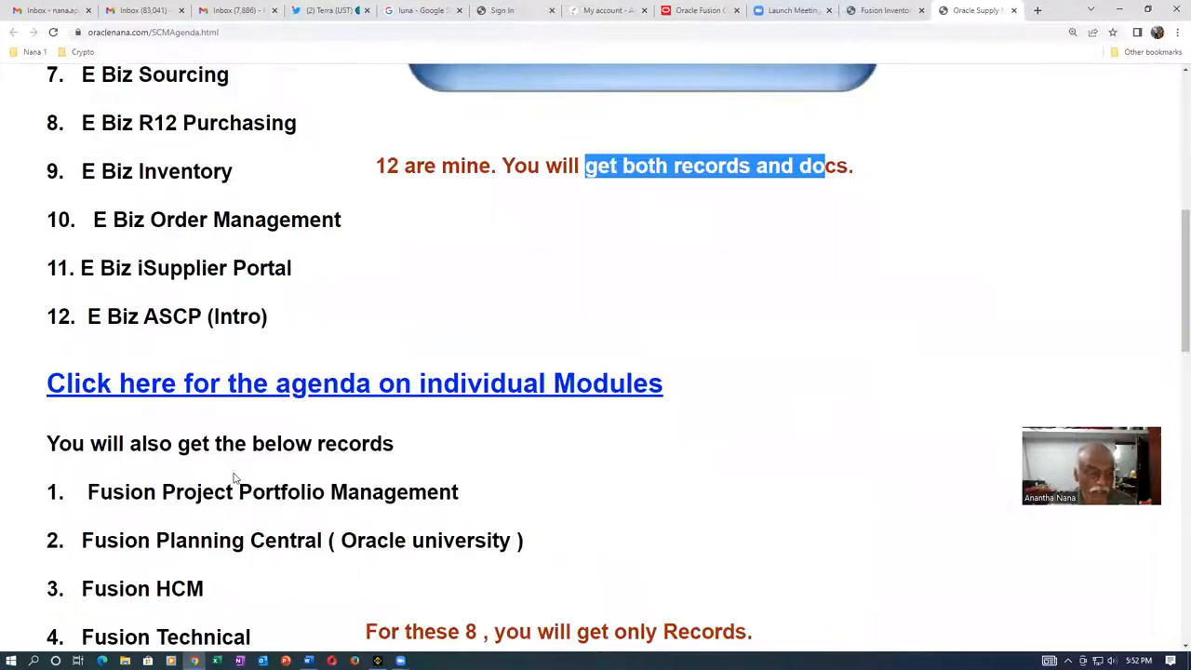
{"action": "scroll", "scroll_direction": "down", "scroll_amount": 3}
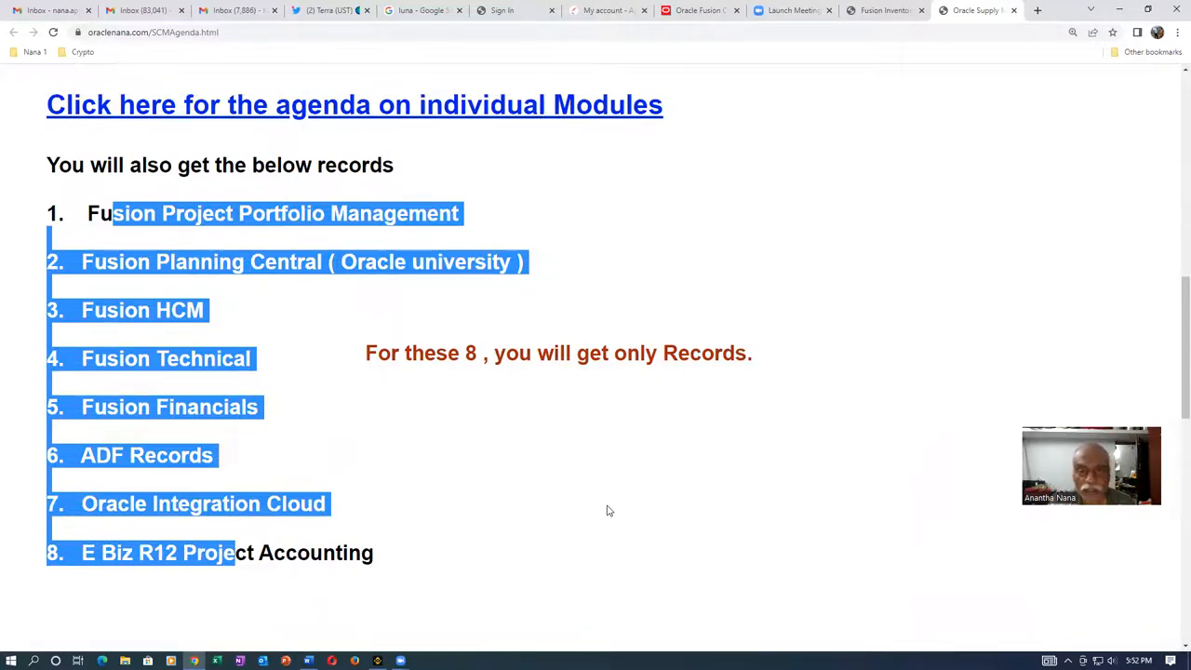
{"action": "scroll", "scroll_direction": "down", "scroll_amount": 3}
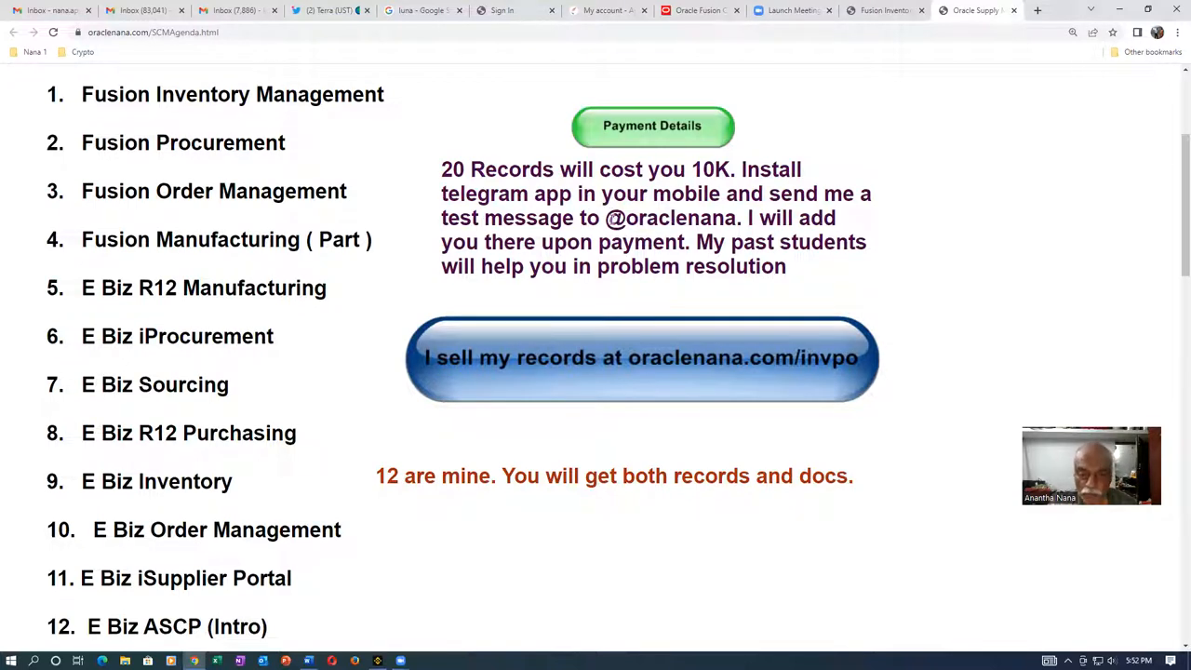
Highlight the Telegram handle in the payment note and minimize the browser to the desktop
{"action": "double_click", "coordinate": [670, 218]}
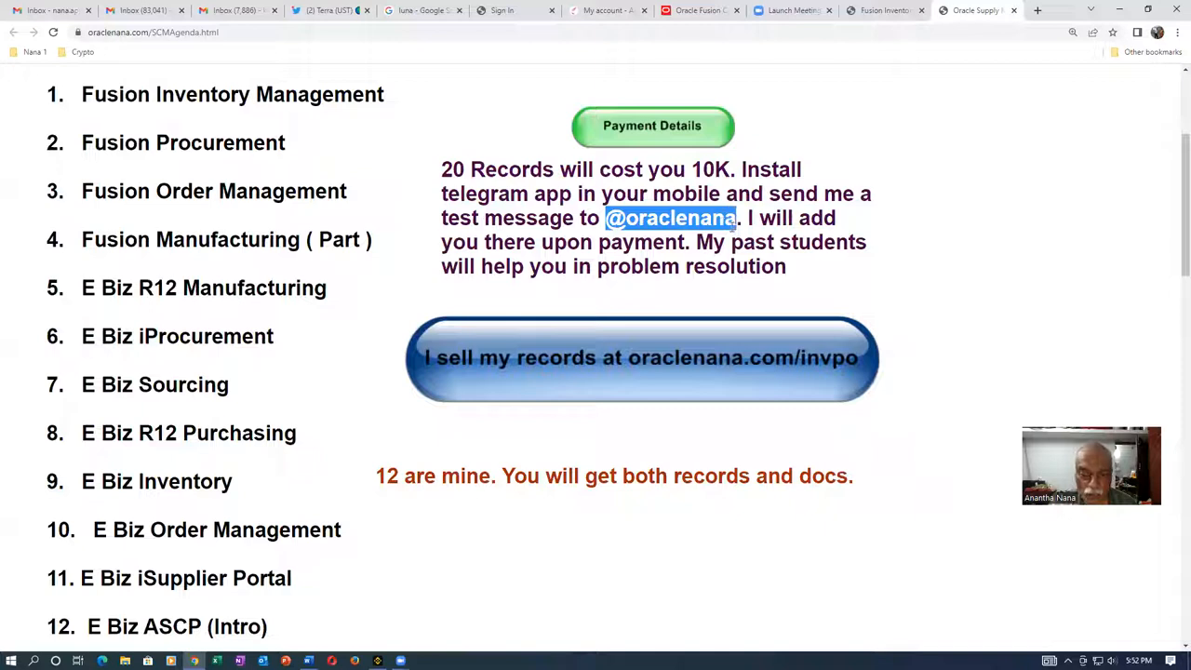
{"action": "left_click", "coordinate": [684, 290]}
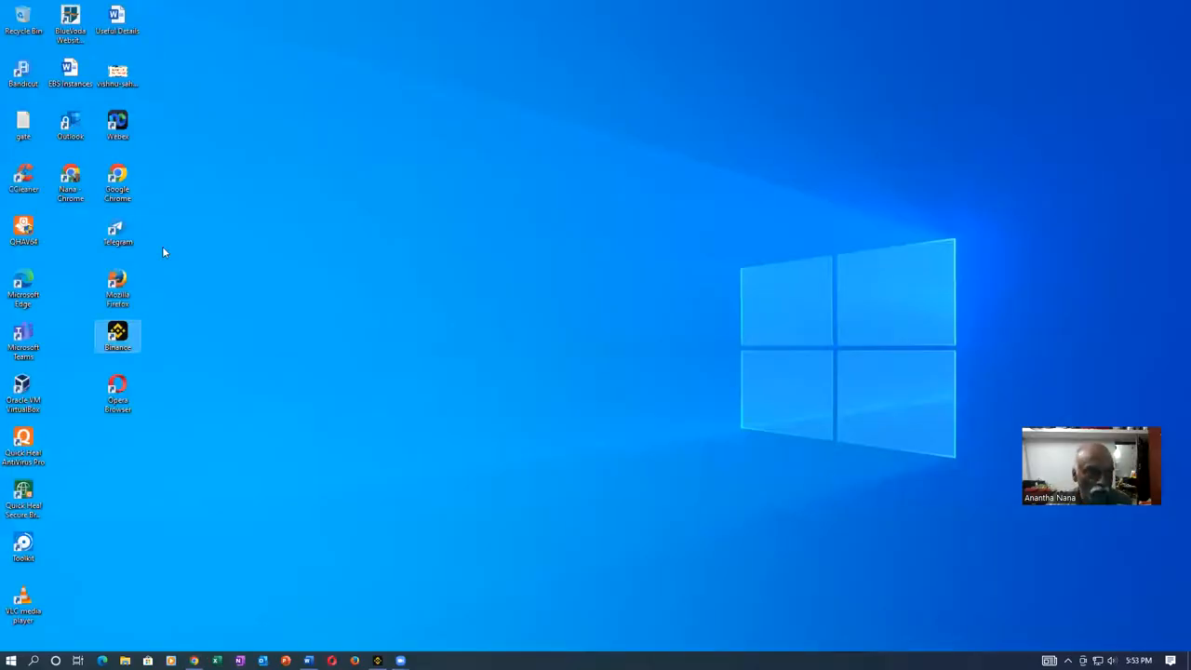
{"action": "mouse_move", "coordinate": [179, 57]}
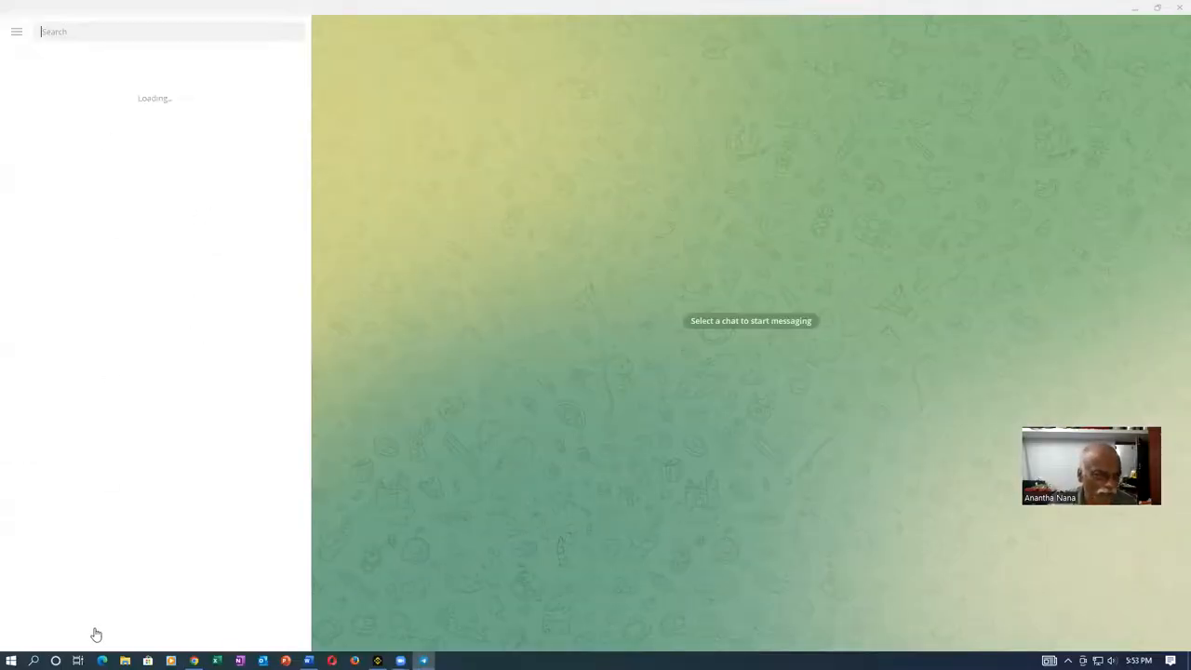
Switch to the past students' group chat in Telegram and browse its recent messages
{"action": "left_click", "coordinate": [108, 368]}
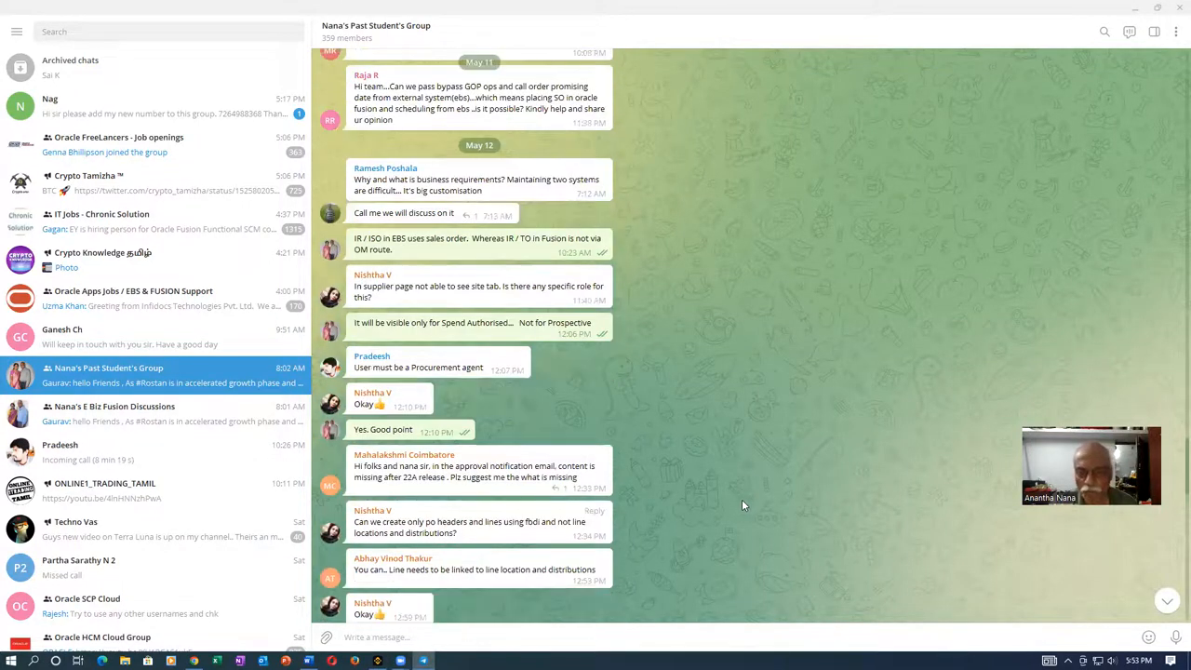
{"action": "scroll", "scroll_direction": "down", "scroll_amount": 3}
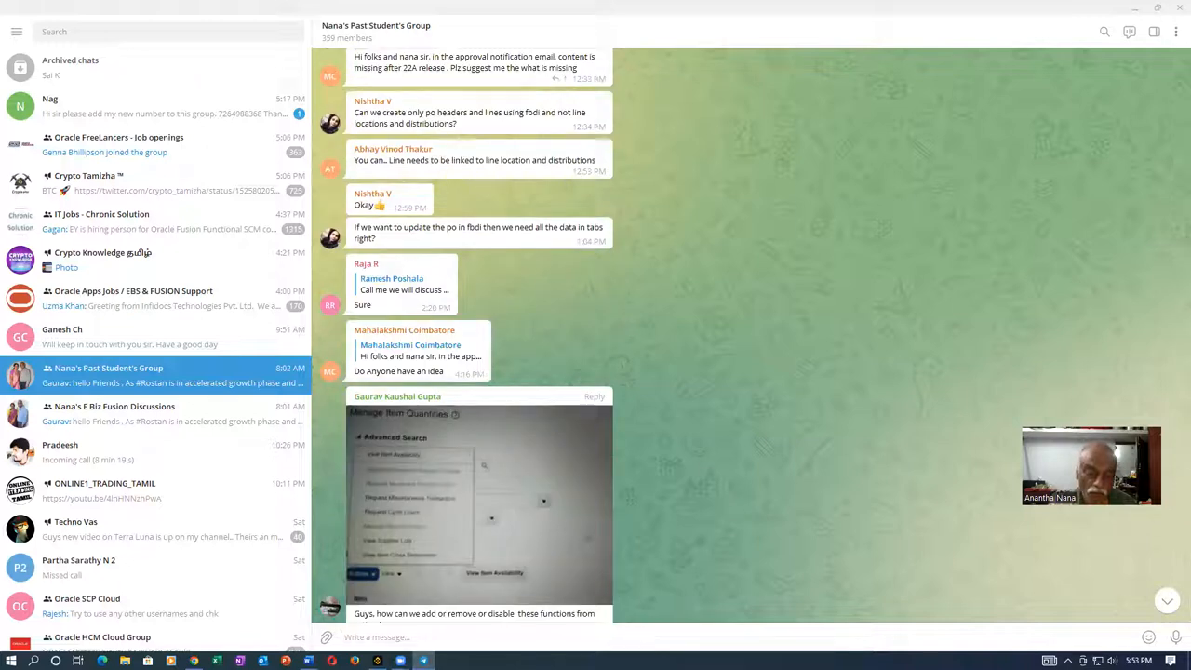